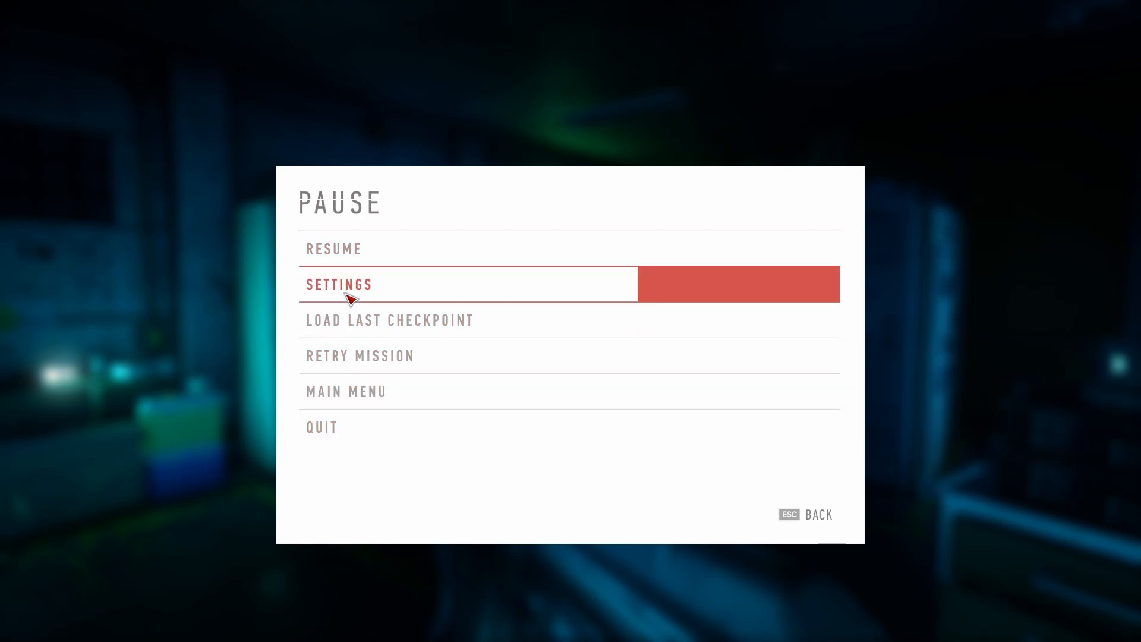
Step: Check the Game settings from the pause menu, back out, and resume the mission
left_click(338, 284)
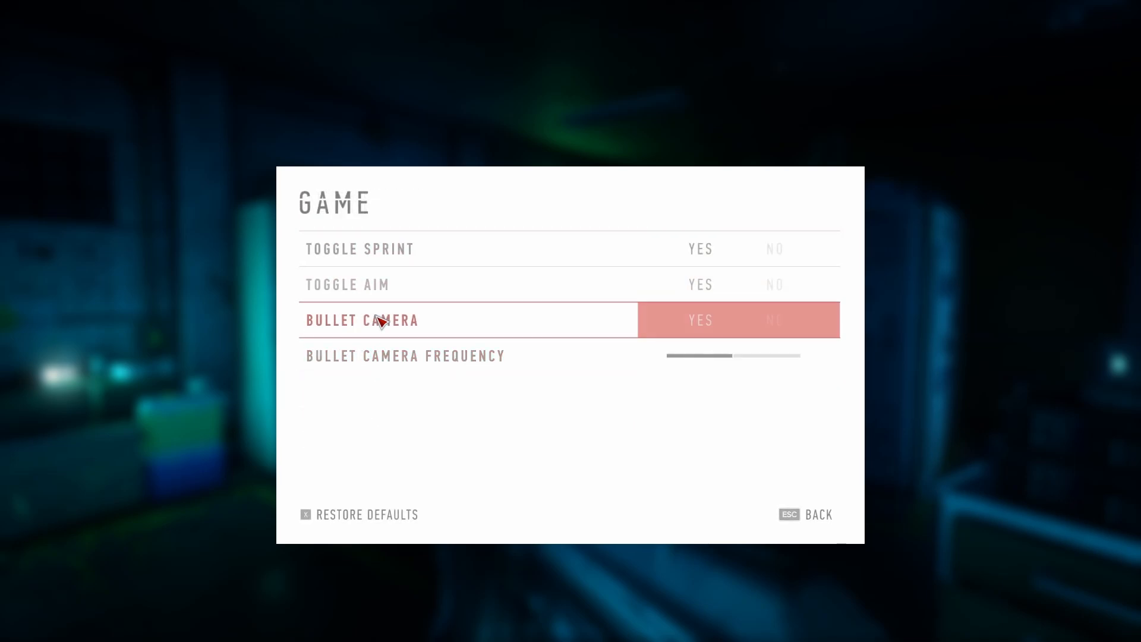
key("Escape")
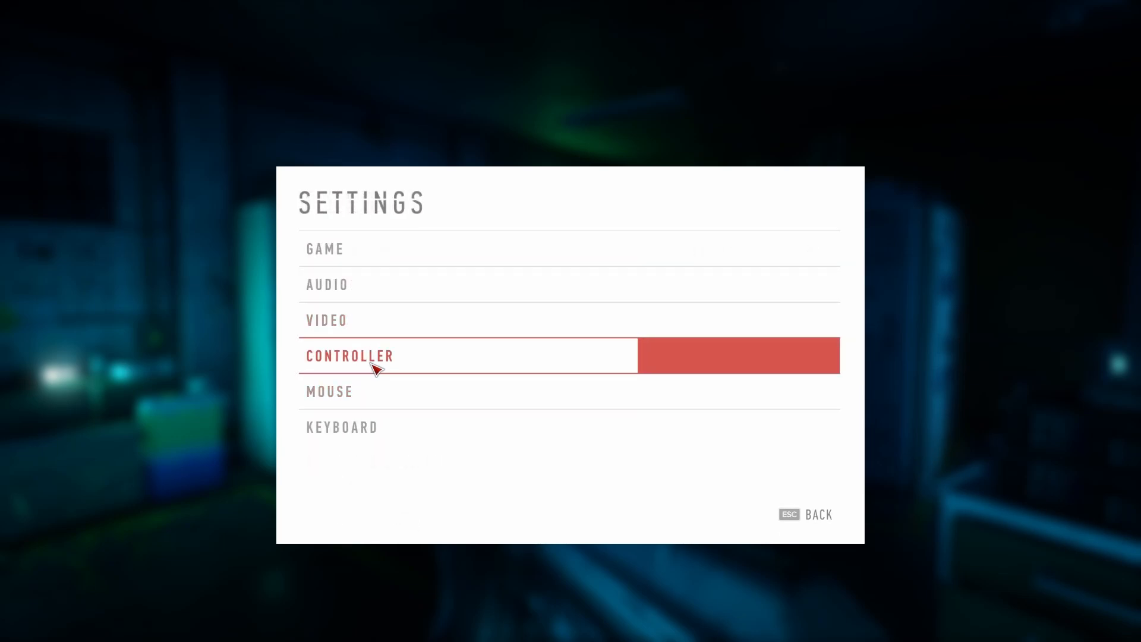
key("Escape")
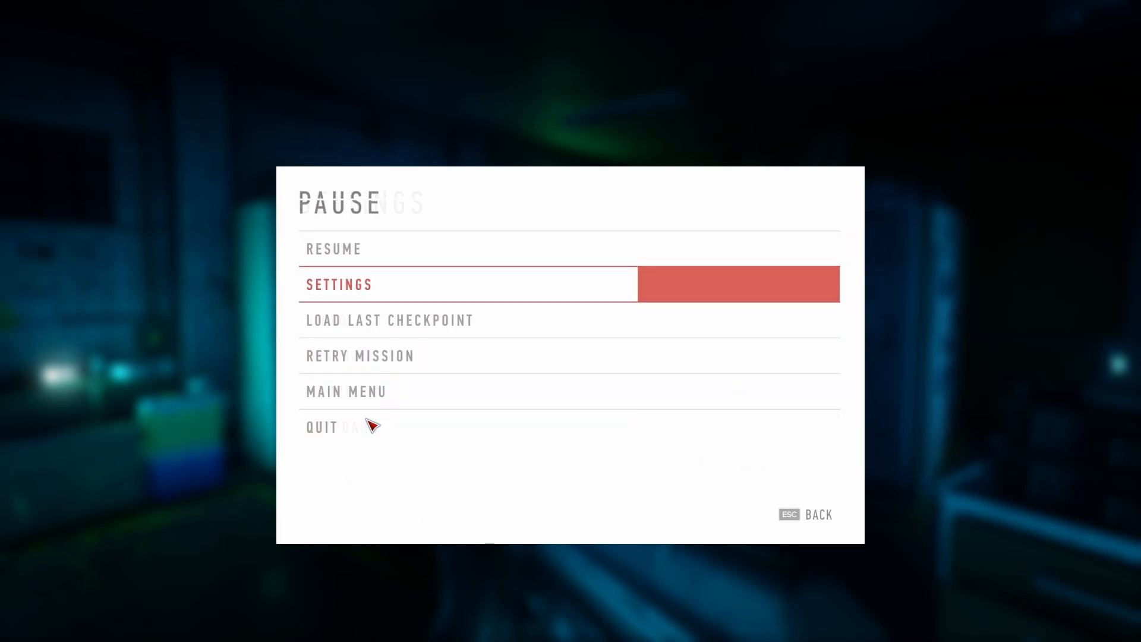
left_click(333, 249)
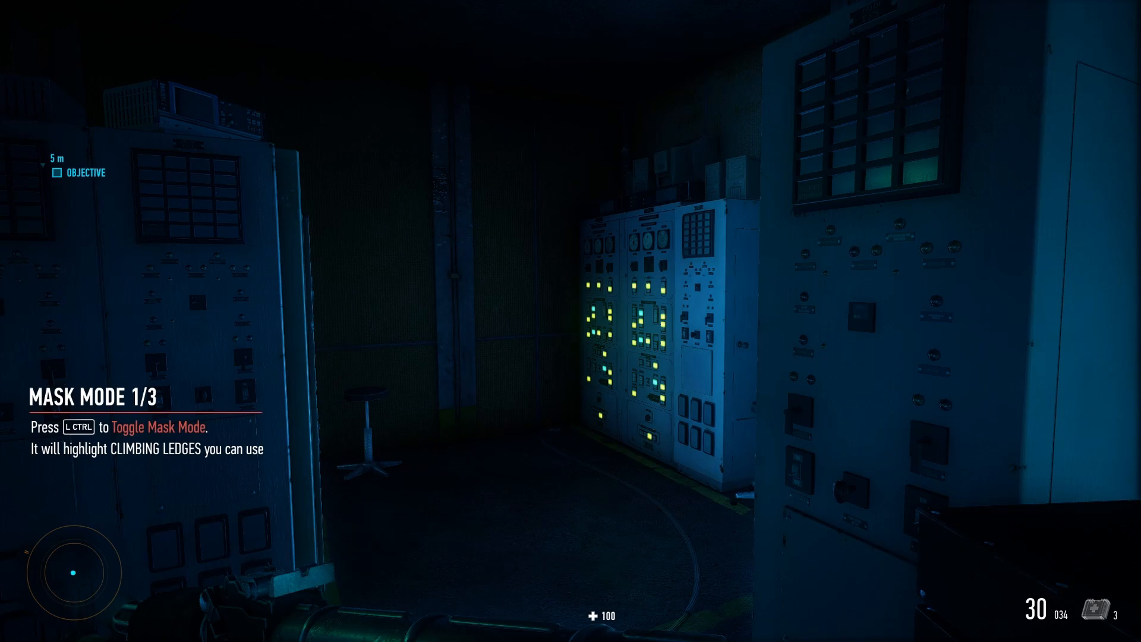
mouse_move(570, 320)
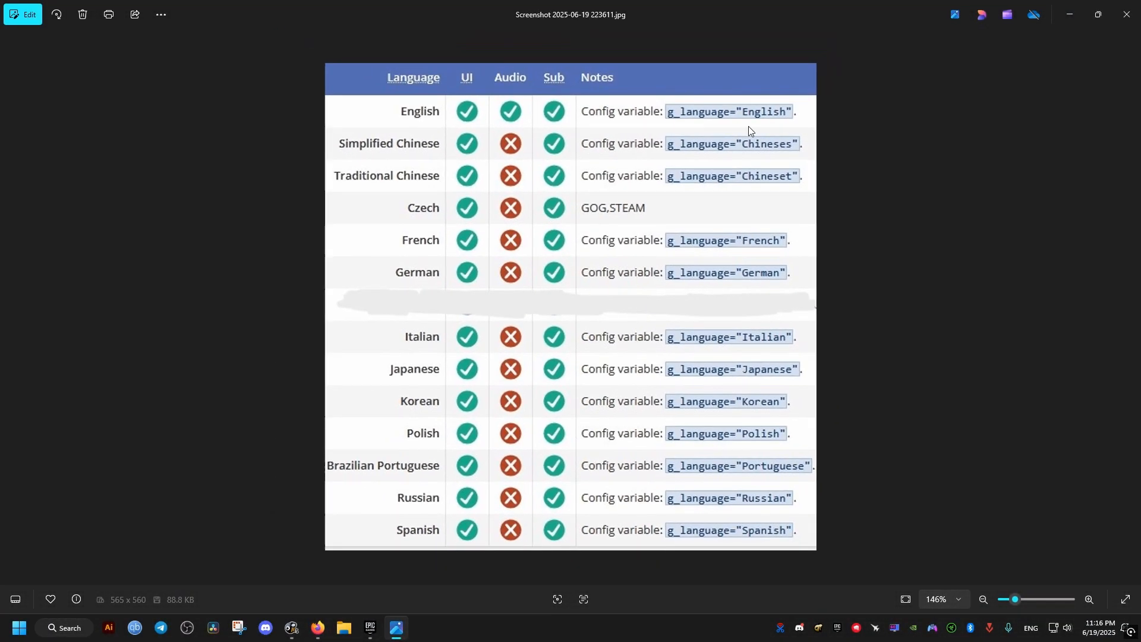
mouse_move(439, 222)
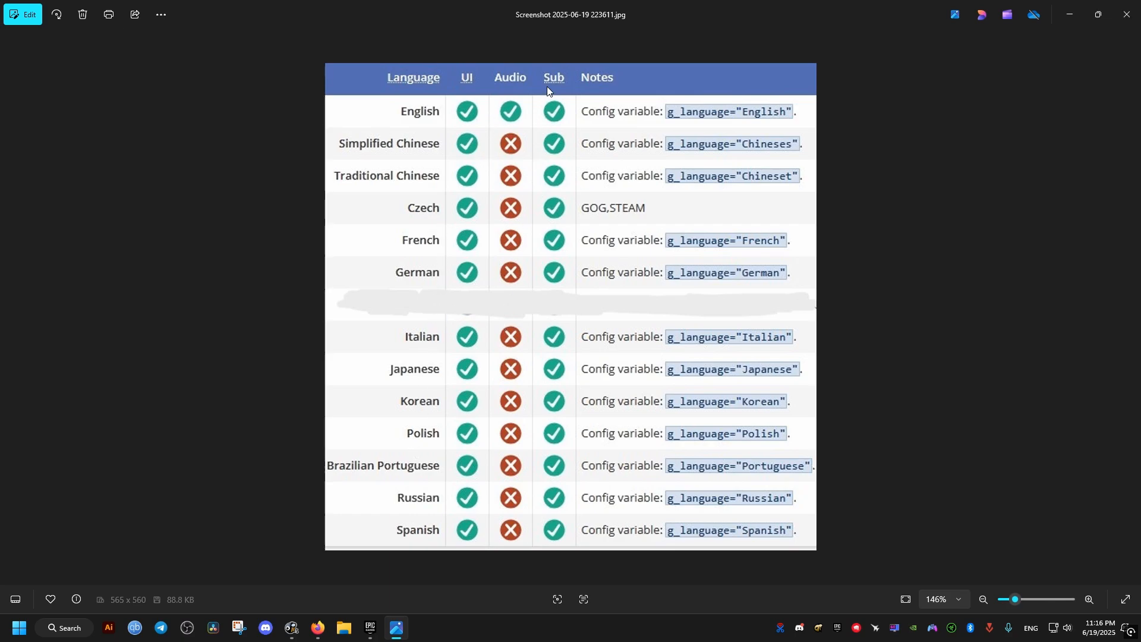
mouse_move(799, 150)
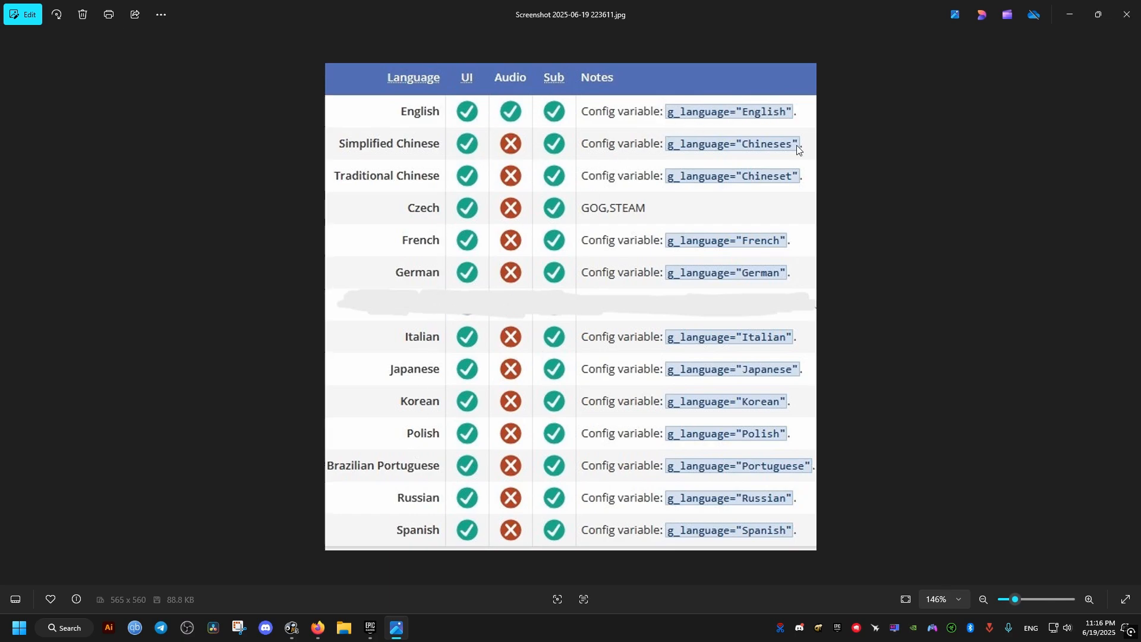
mouse_move(1123, 14)
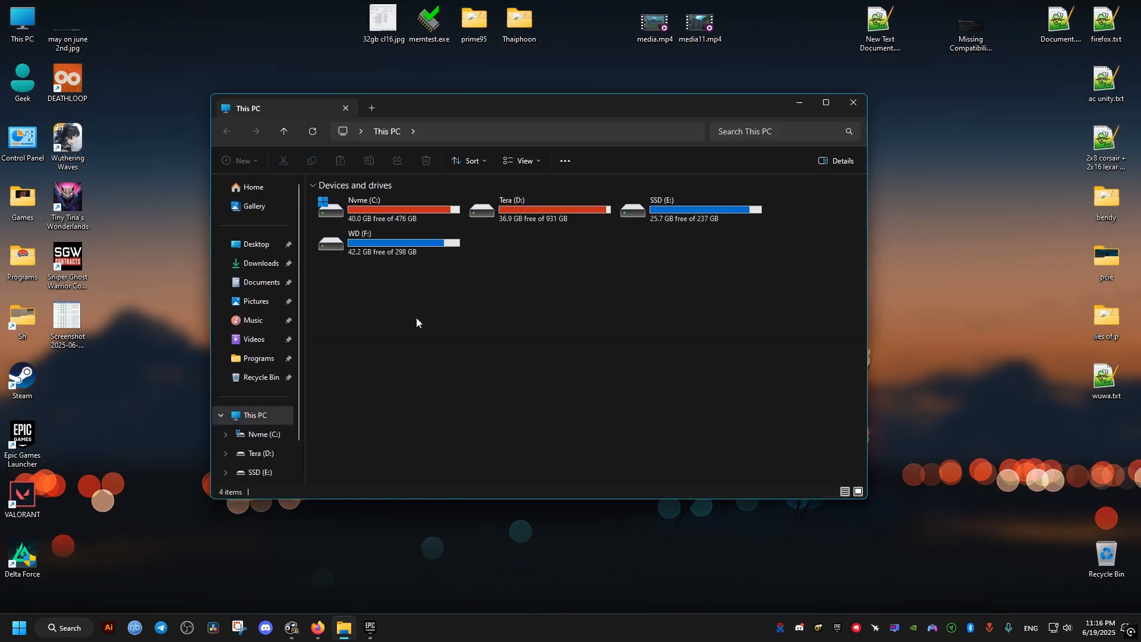
double_click(363, 209)
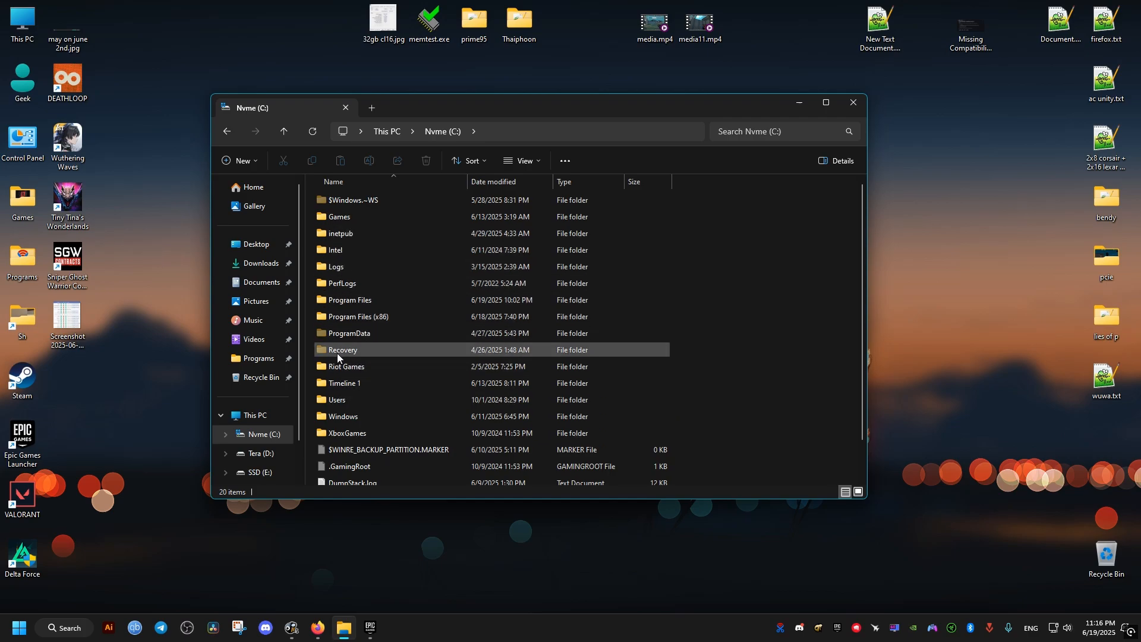
double_click(357, 316)
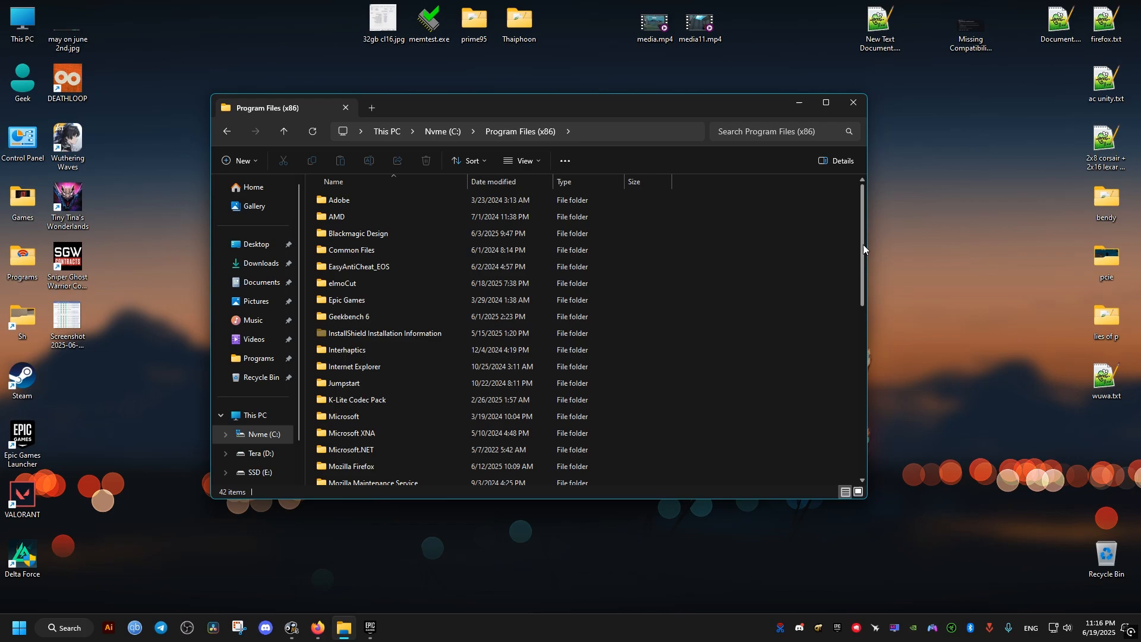
scroll("down", 3)
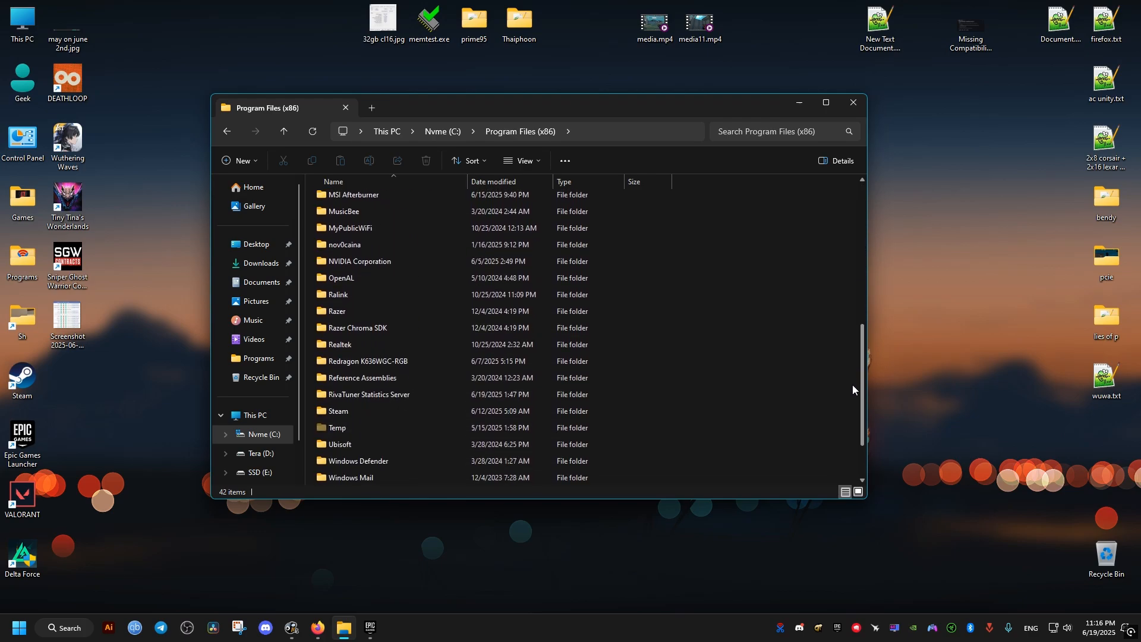
double_click(336, 411)
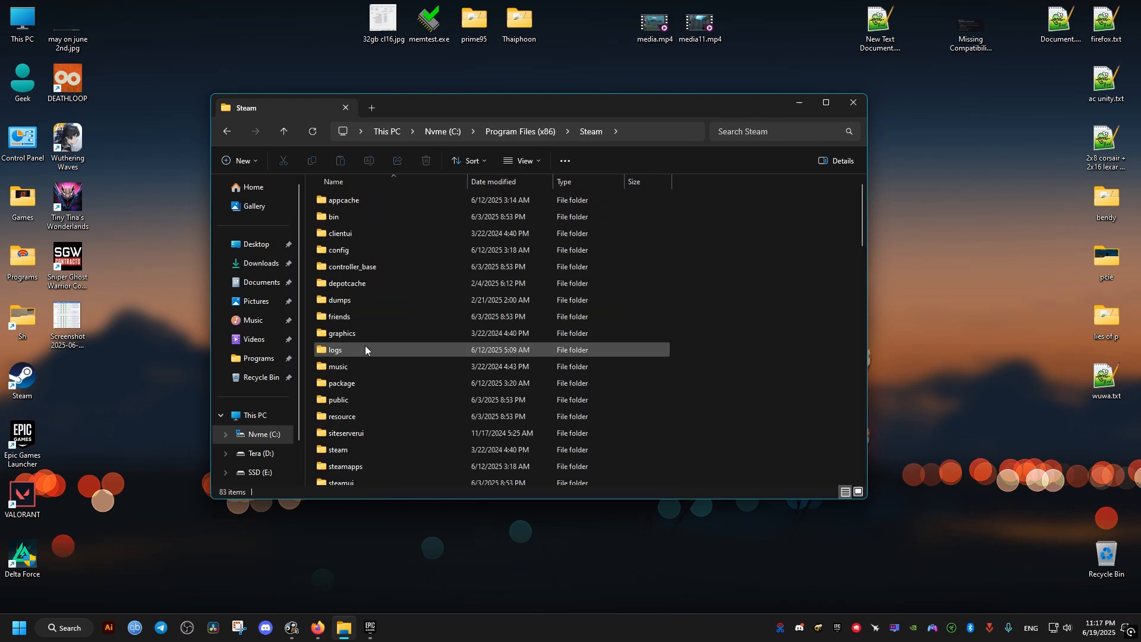
scroll("down", 3)
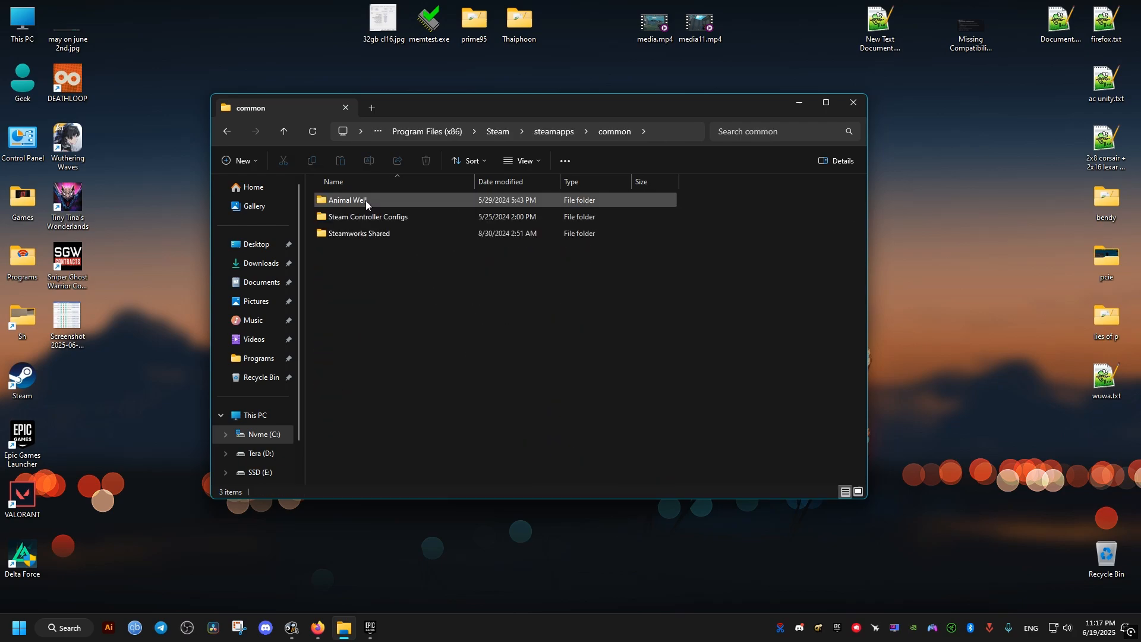
mouse_move(853, 102)
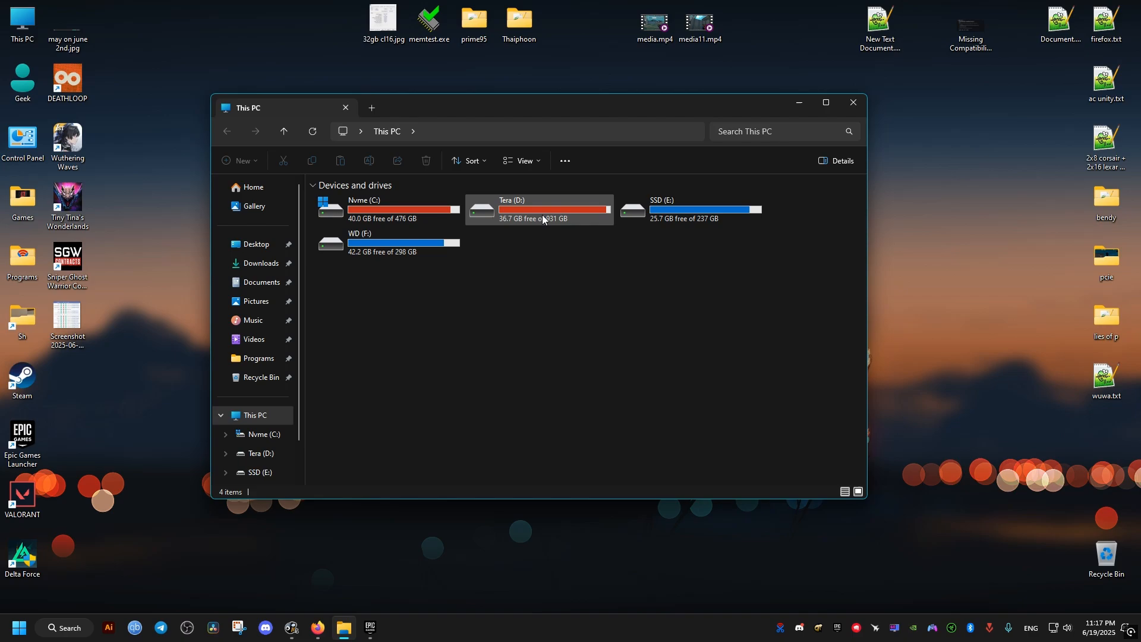
Step: Browse to D:\Games\SniperGhostWarriorCo0uGt6 and select system.cfg
double_click(540, 210)
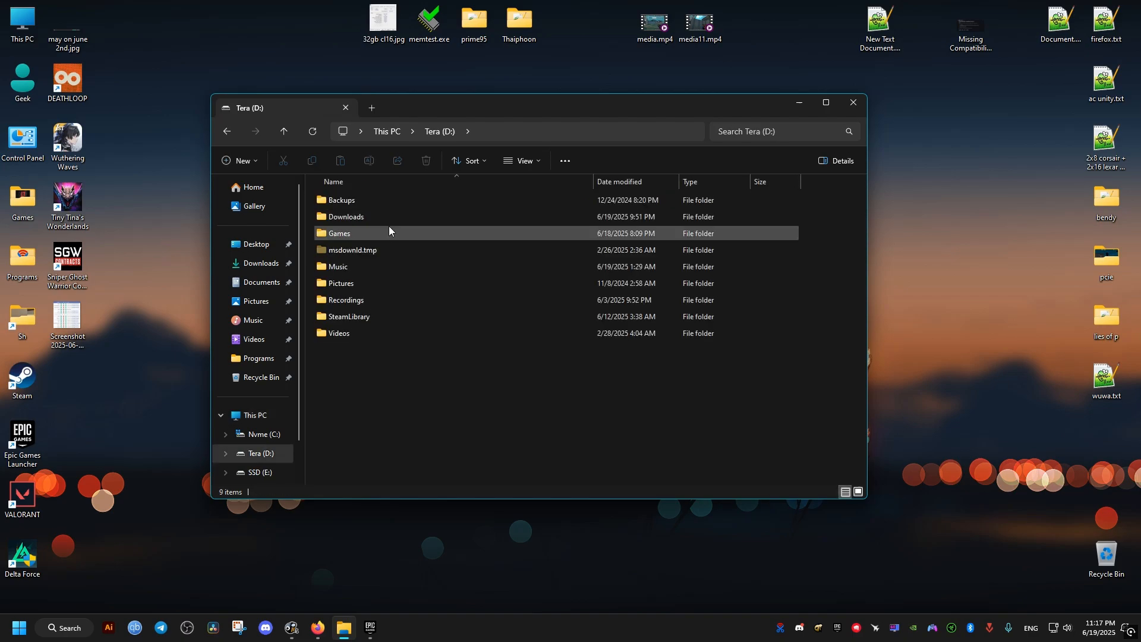
double_click(339, 232)
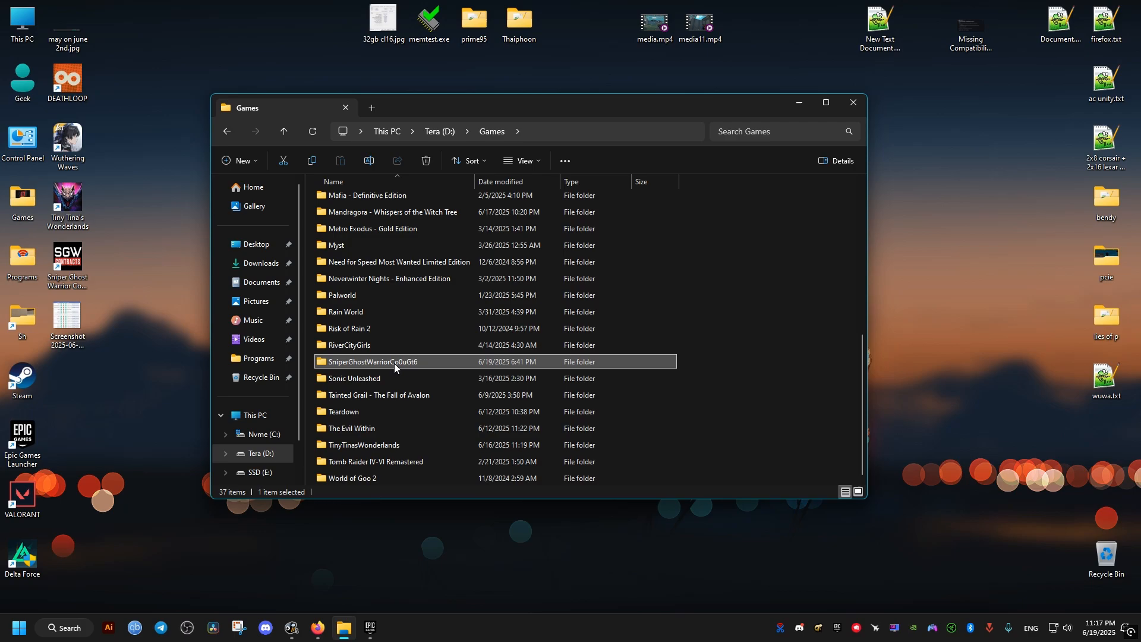
mouse_move(373, 364)
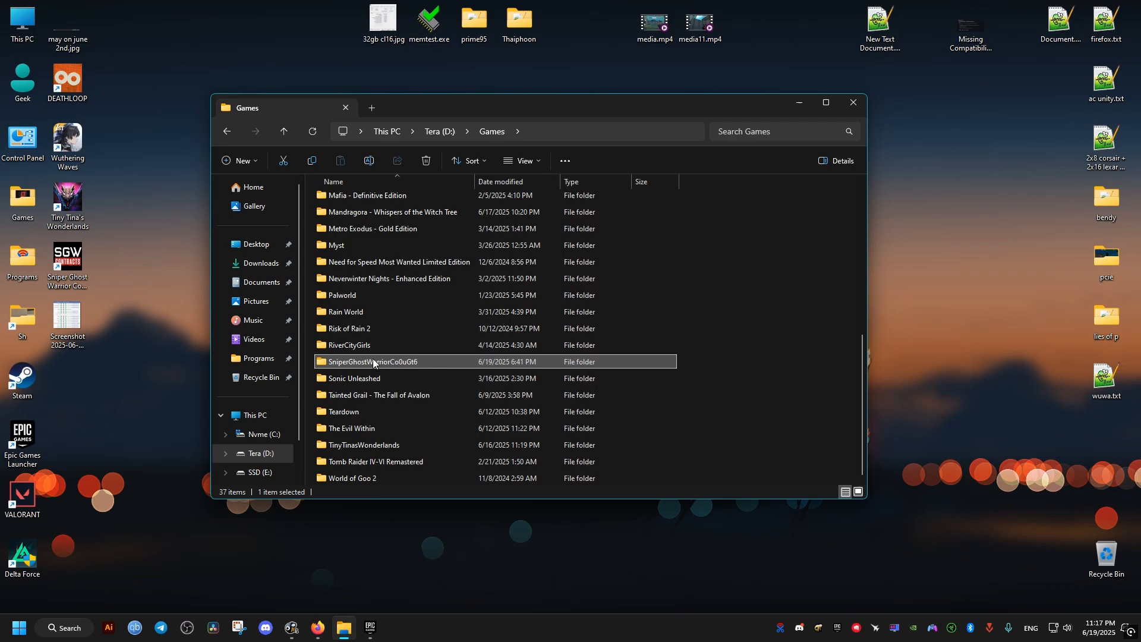
double_click(373, 362)
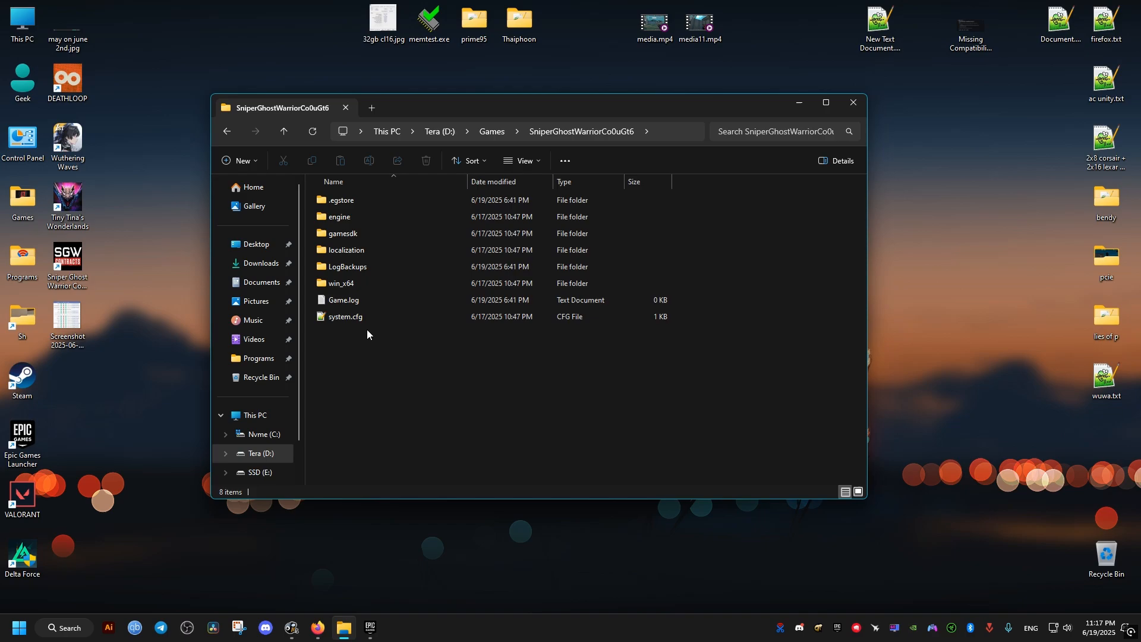
left_click(344, 316)
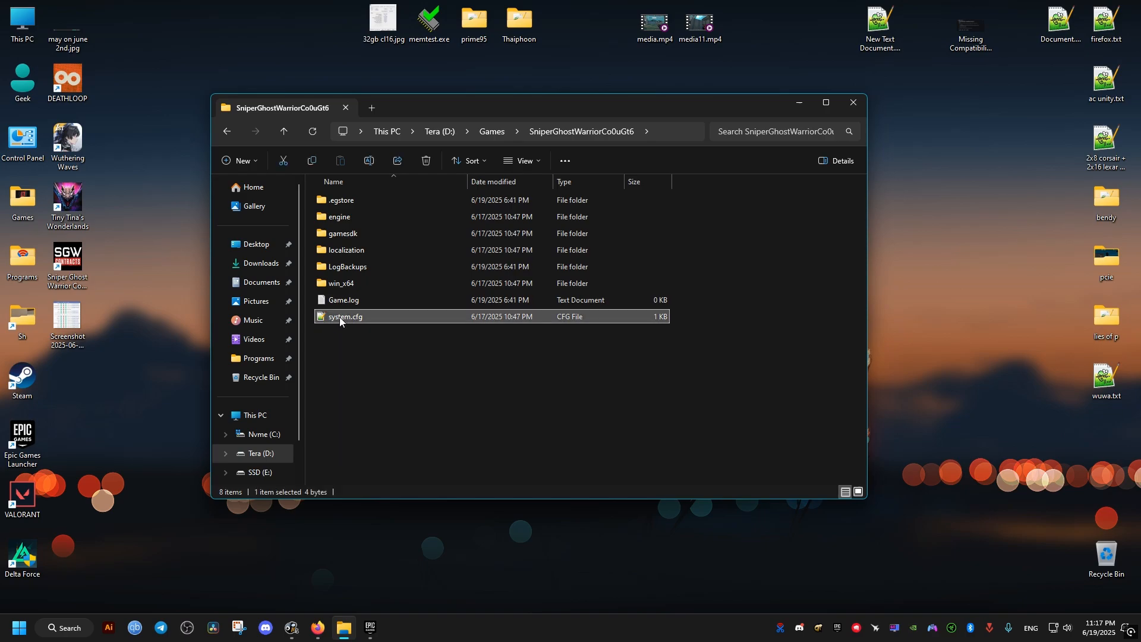
Step: Open system.cfg and type g_language="Spanish" on a new line below the dashes
right_click(344, 315)
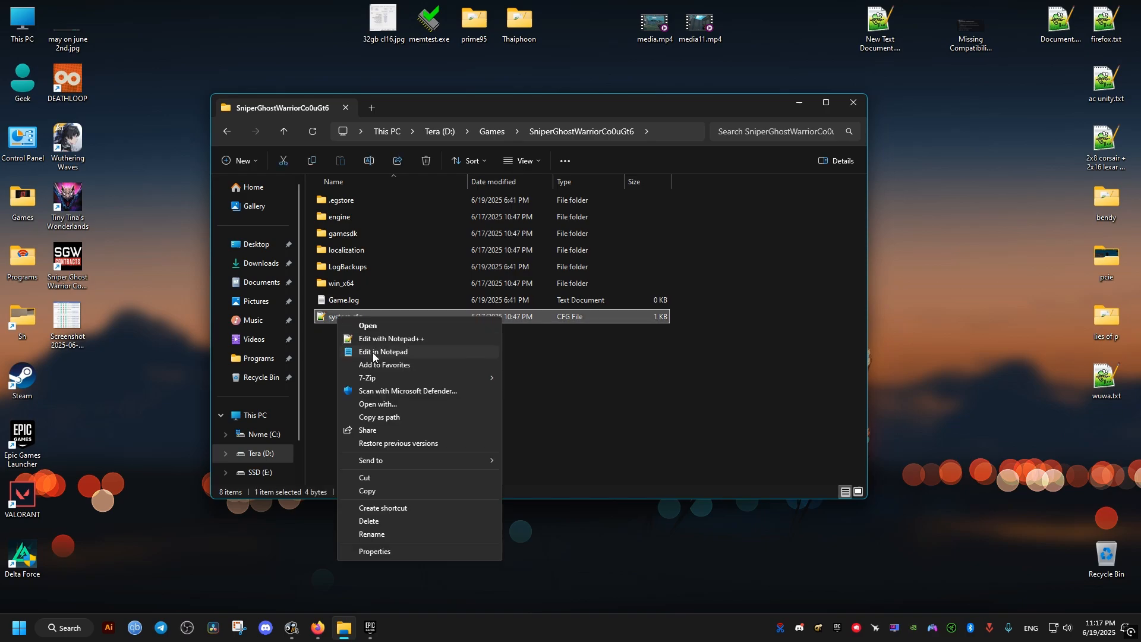
left_click(383, 351)
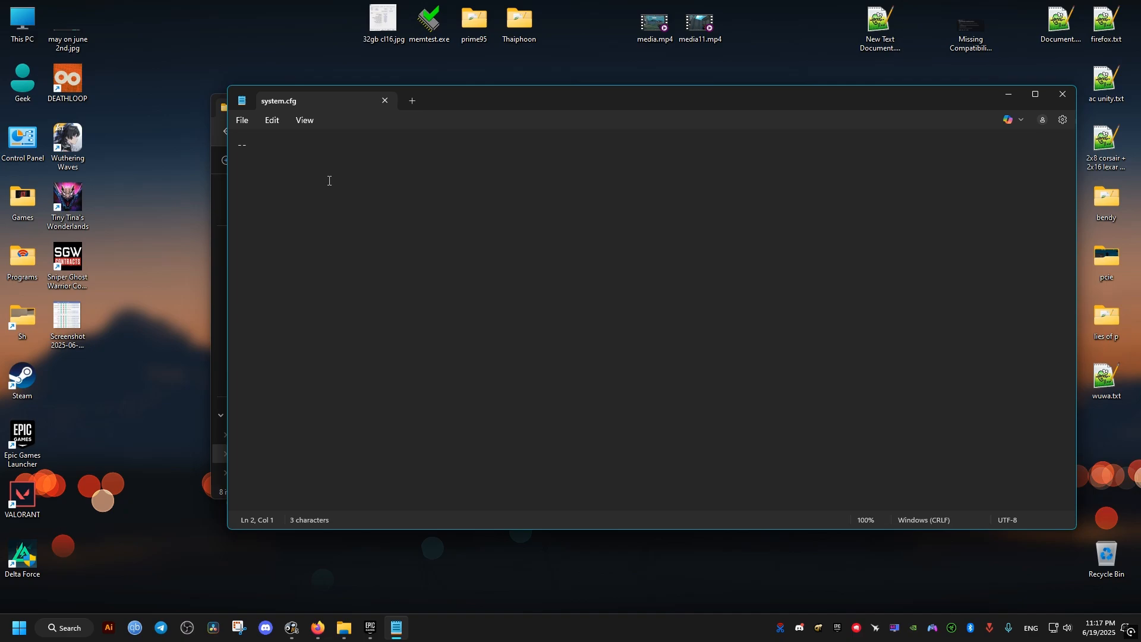
type("g_language=\"Spanish\"")
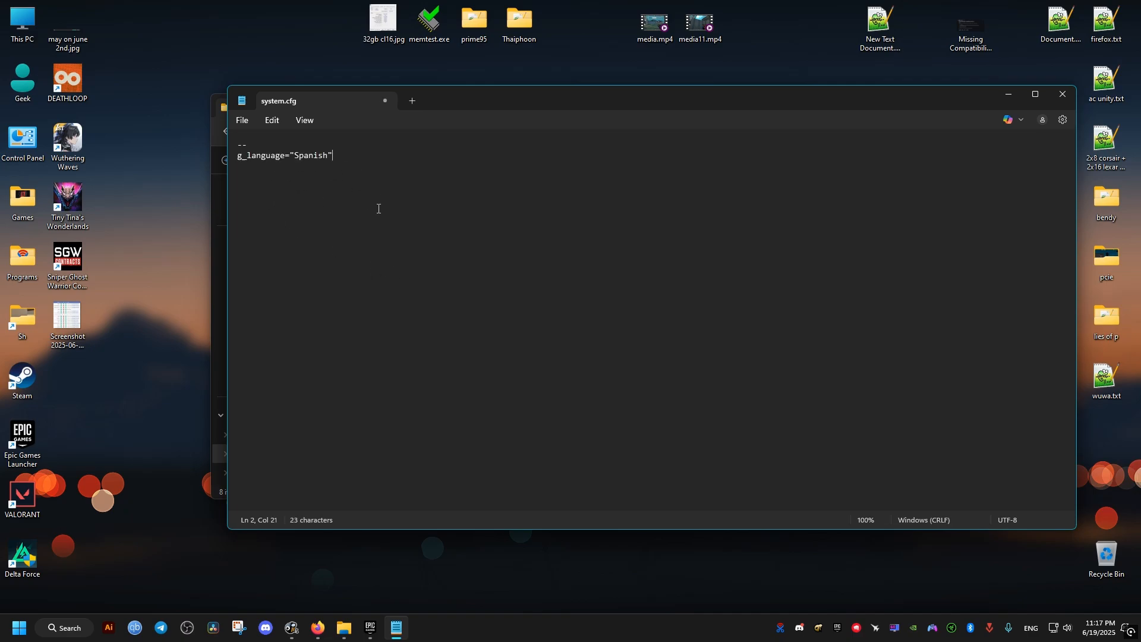
Step: Select the language value, try English, then retype it as Spanish
double_click(297, 156)
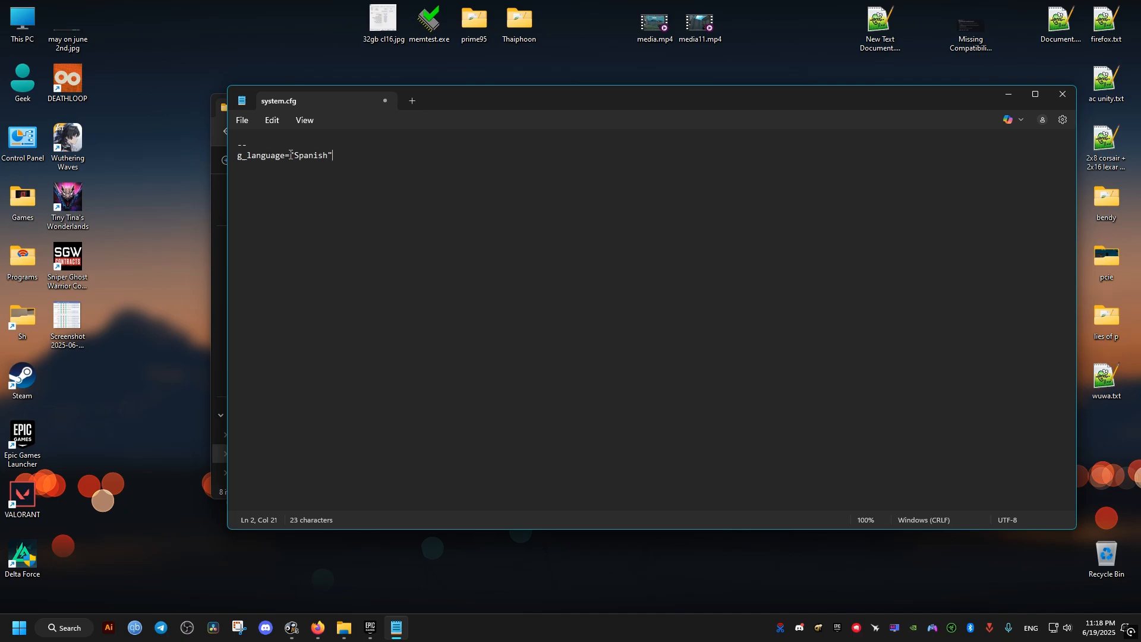
double_click(309, 155)
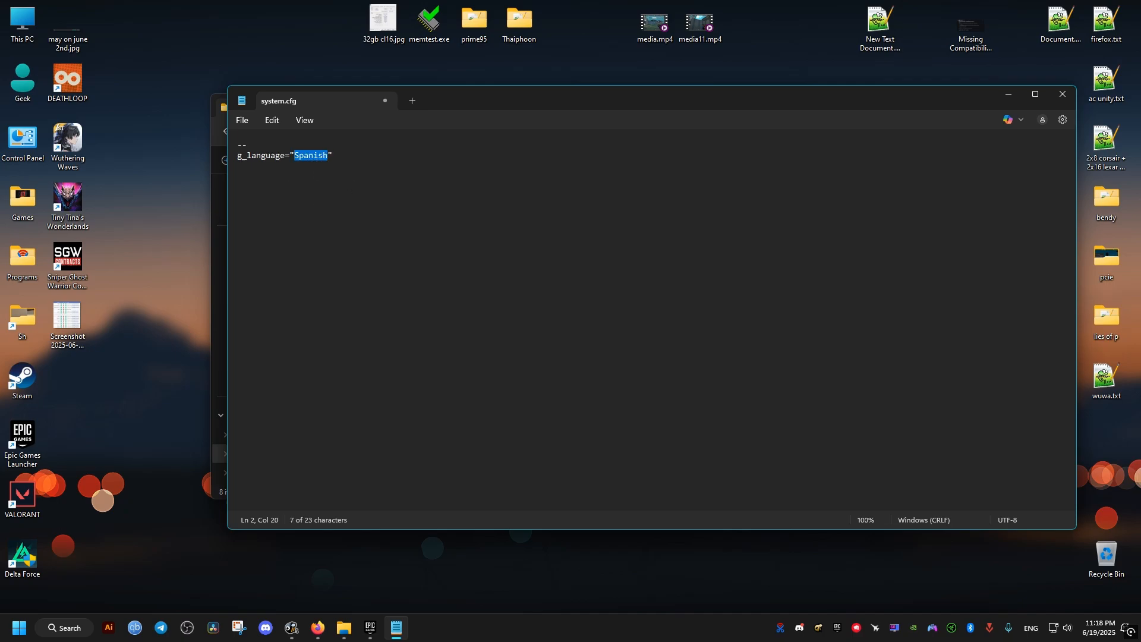
type("English")
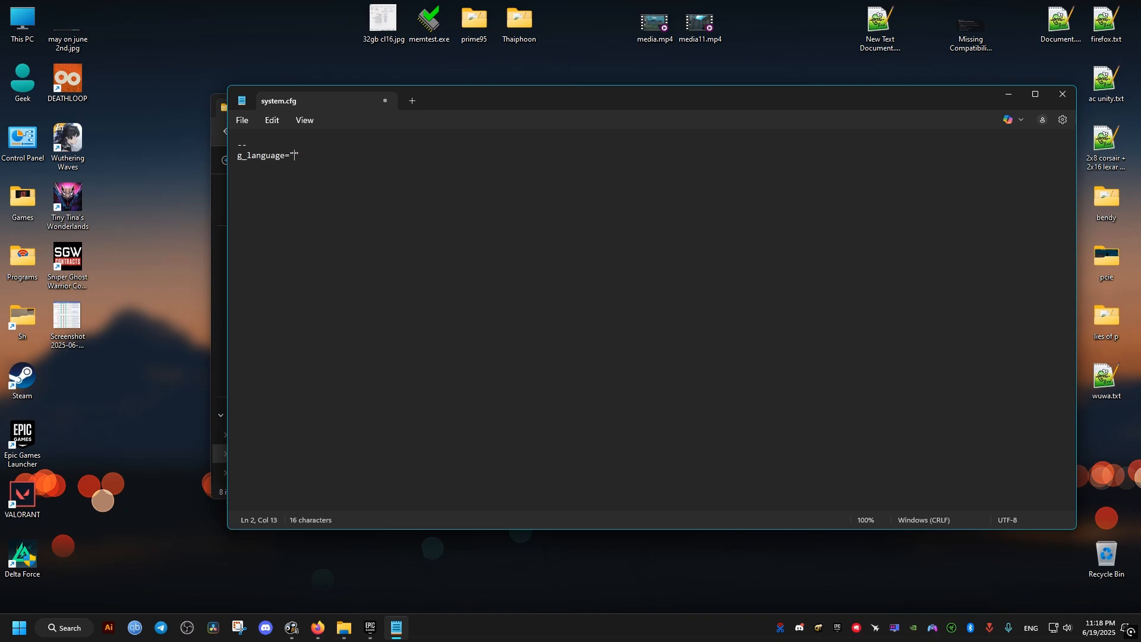
type("Spanish")
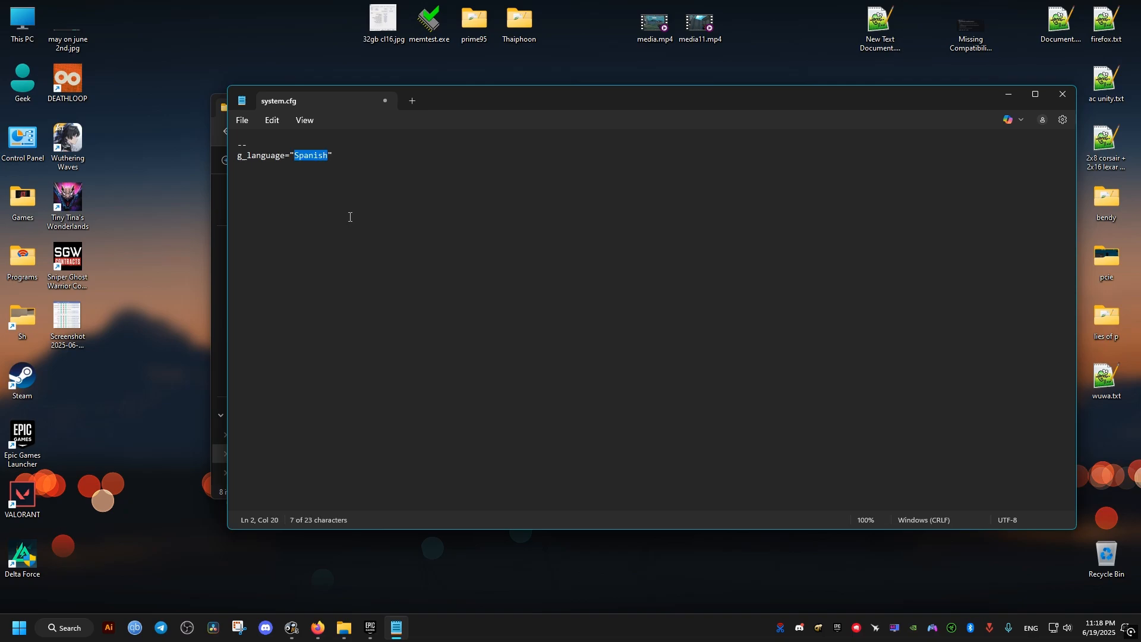
left_click(333, 155)
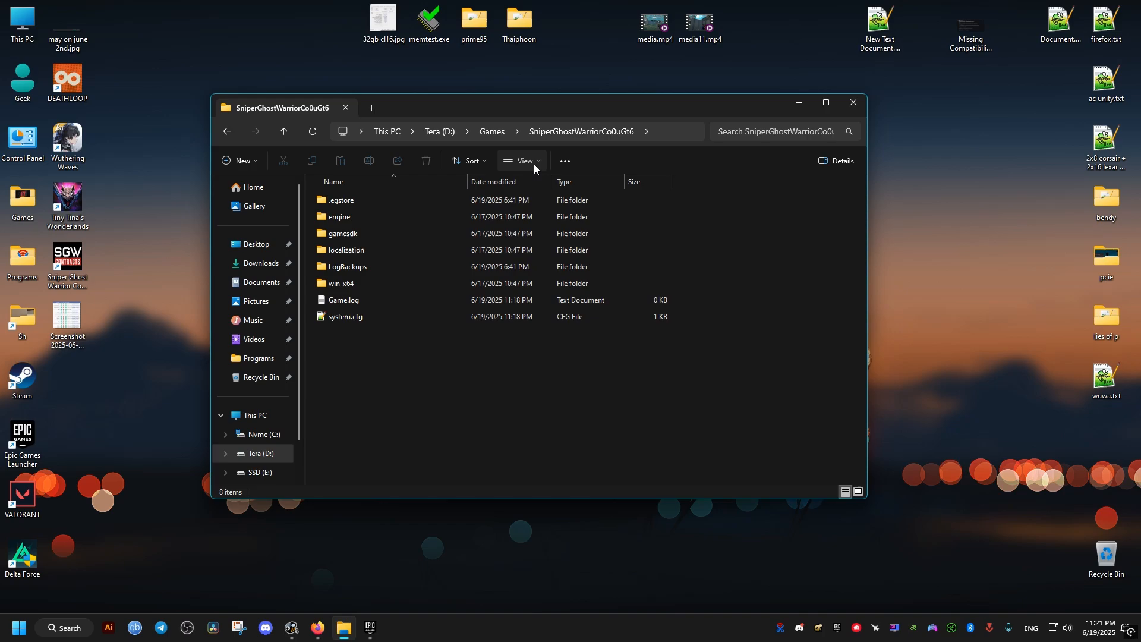
left_click(519, 161)
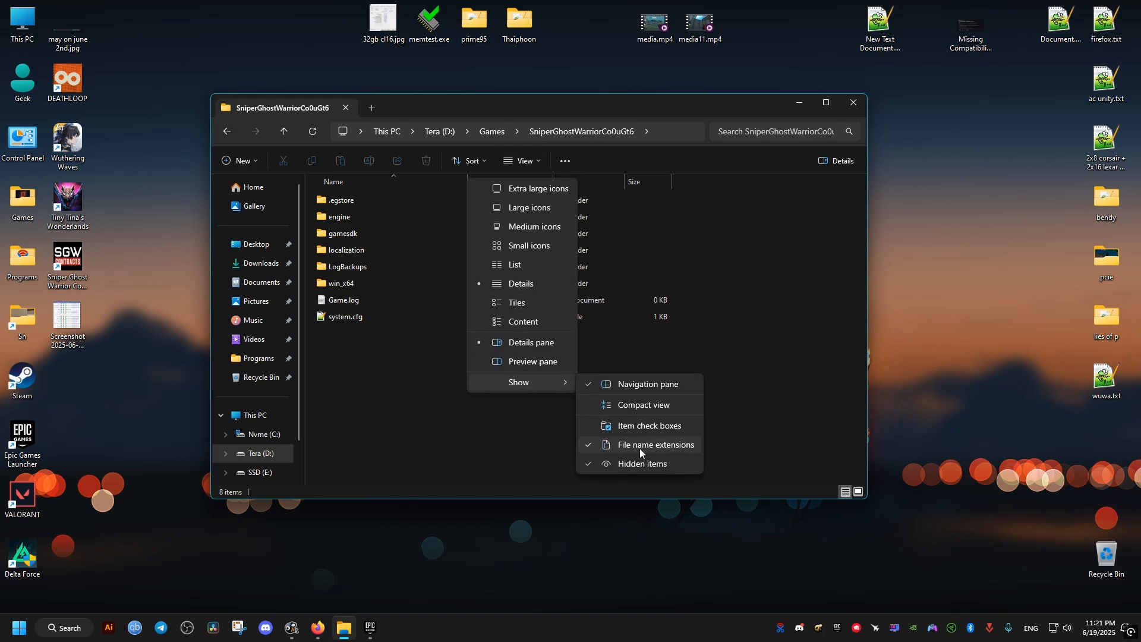
left_click(654, 444)
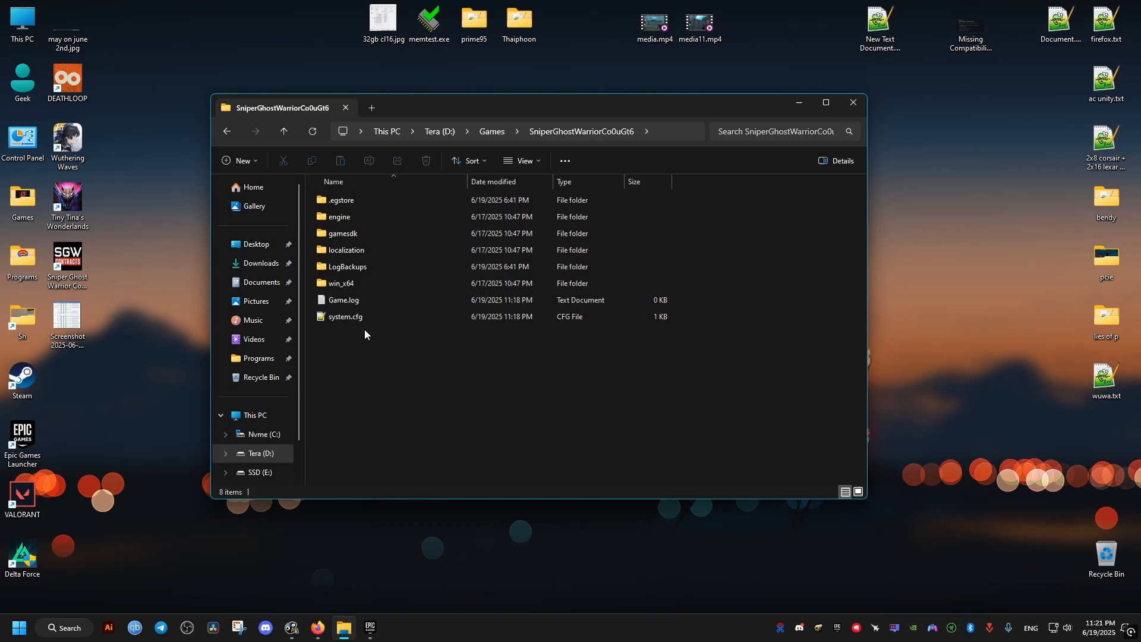
right_click(363, 334)
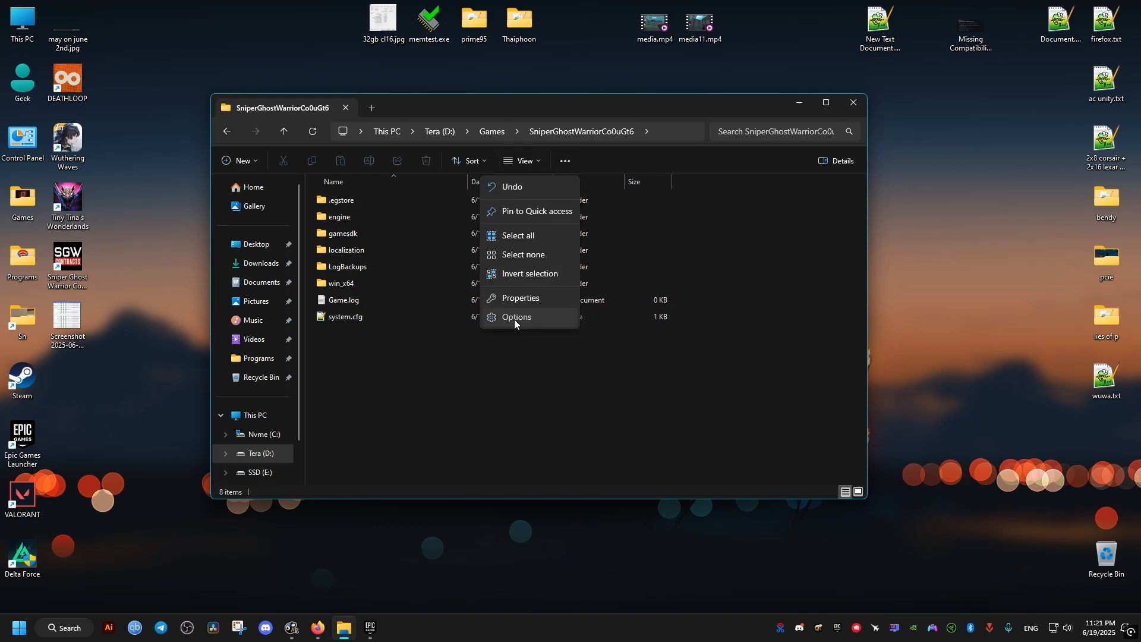
left_click(516, 316)
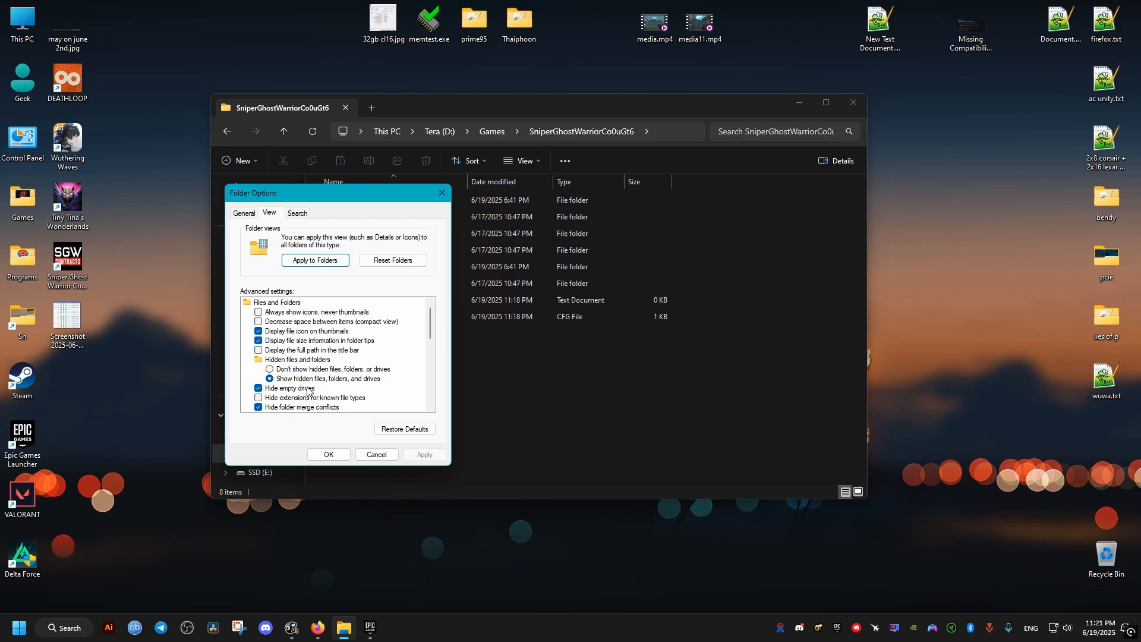
left_click(258, 397)
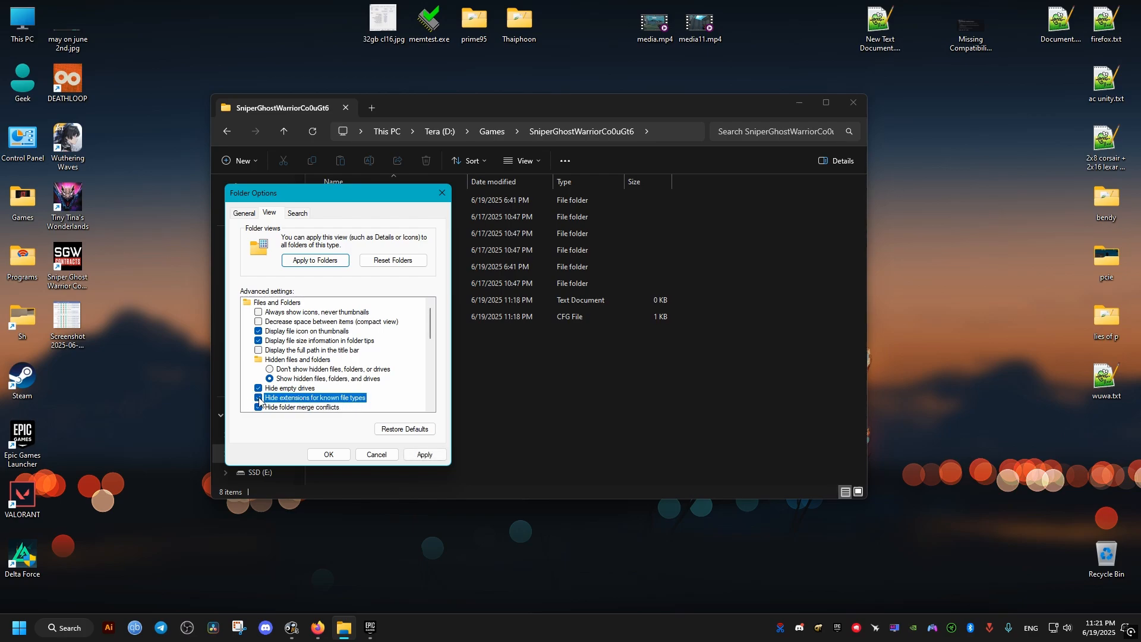
left_click(328, 454)
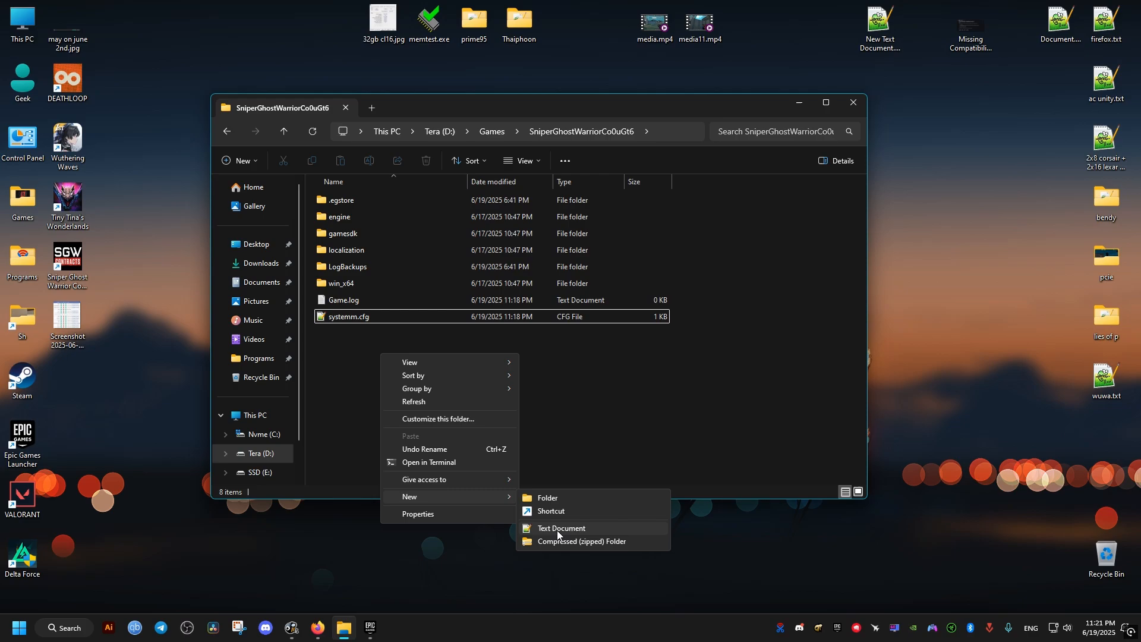
Step: Create a new text document in the game folder named system
left_click(560, 528)
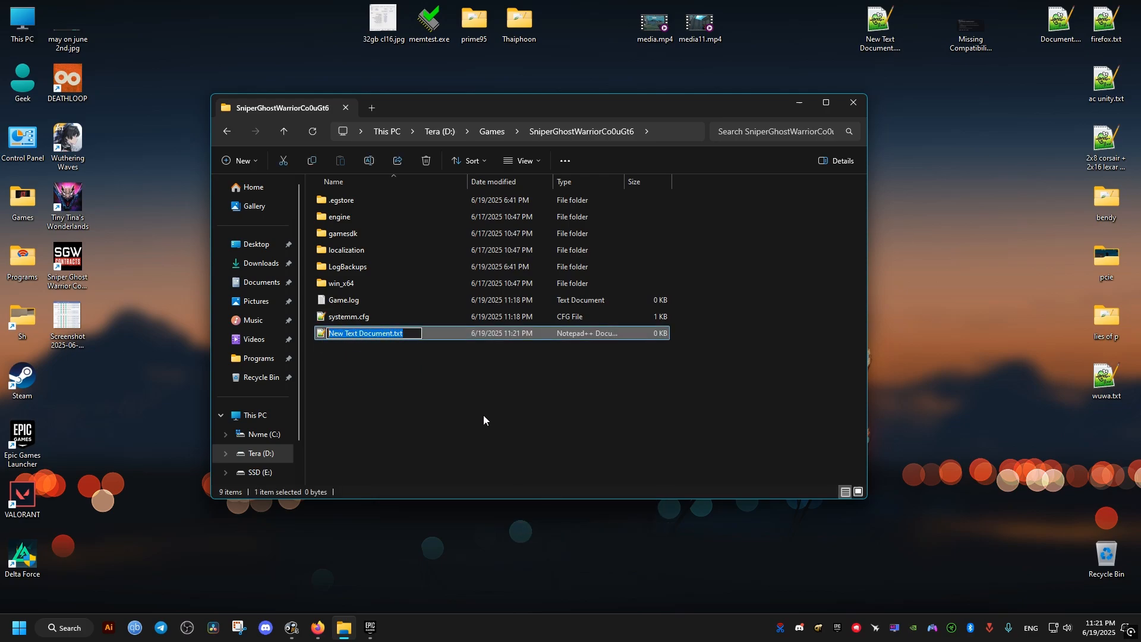
type("system.cfg")
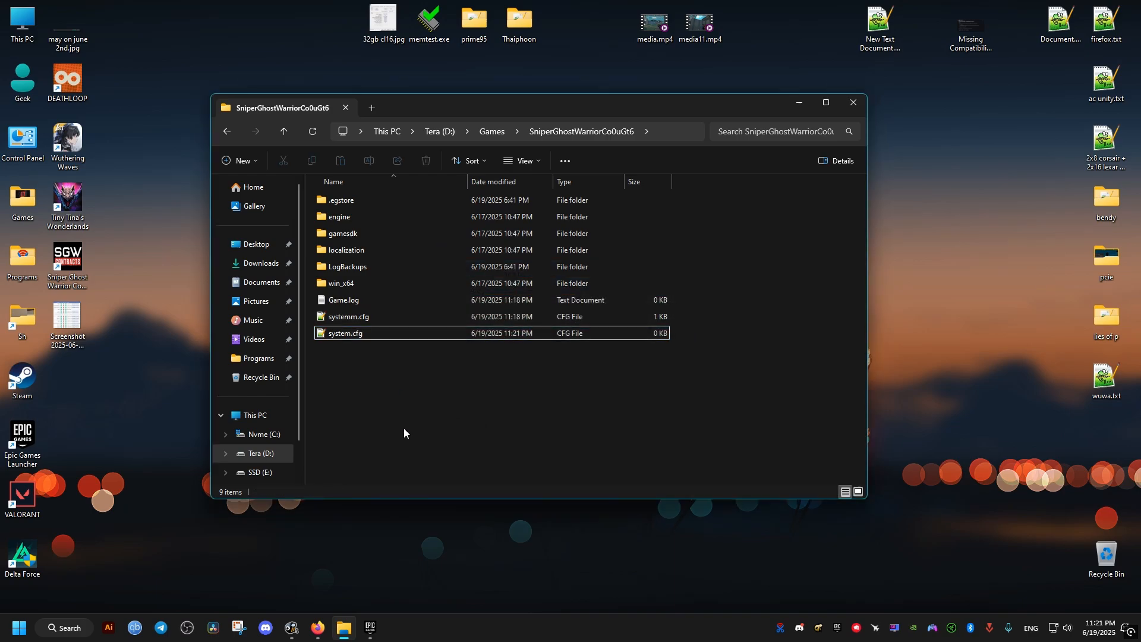
Step: Paste g_language="Spanish" from clipboard history into the new system.cfg in Notepad, then close it
right_click(344, 332)
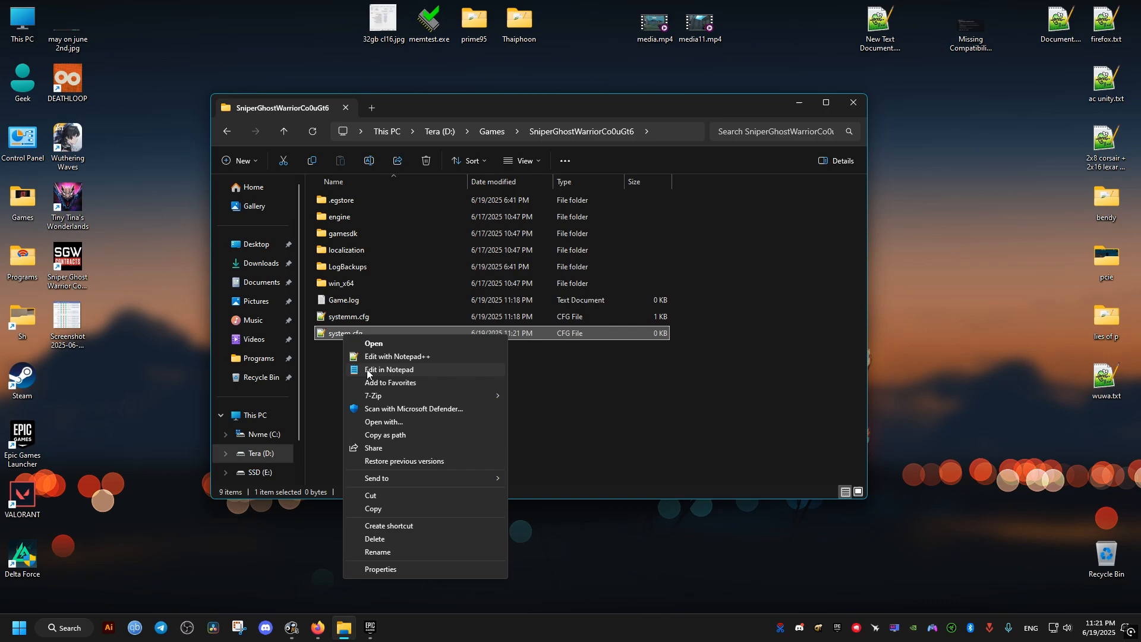
left_click(388, 369)
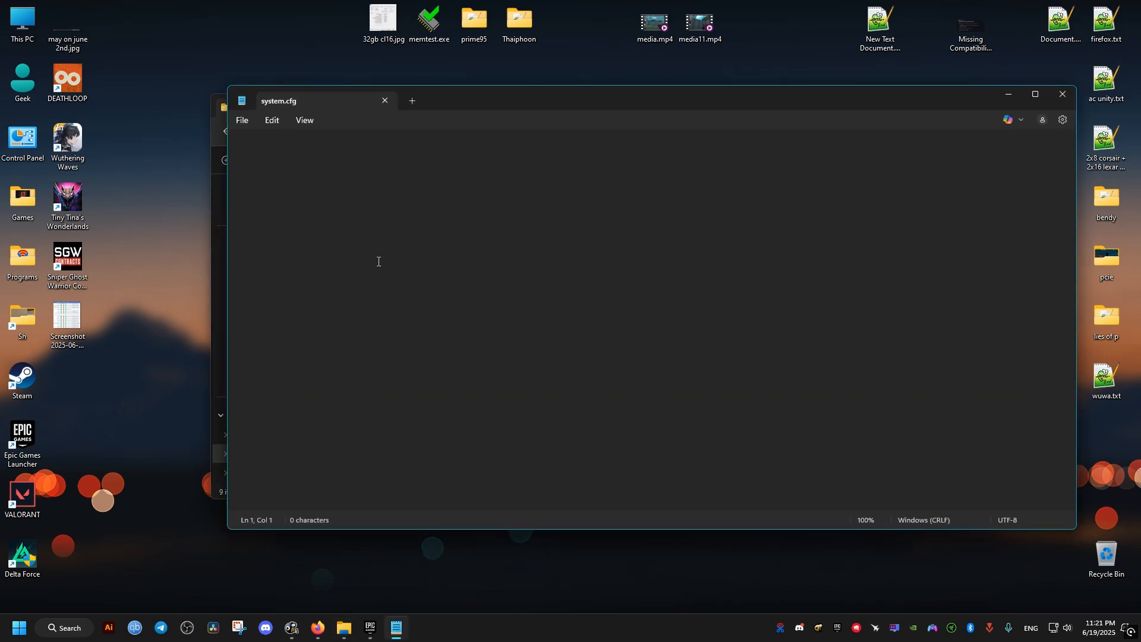
key("Win+v")
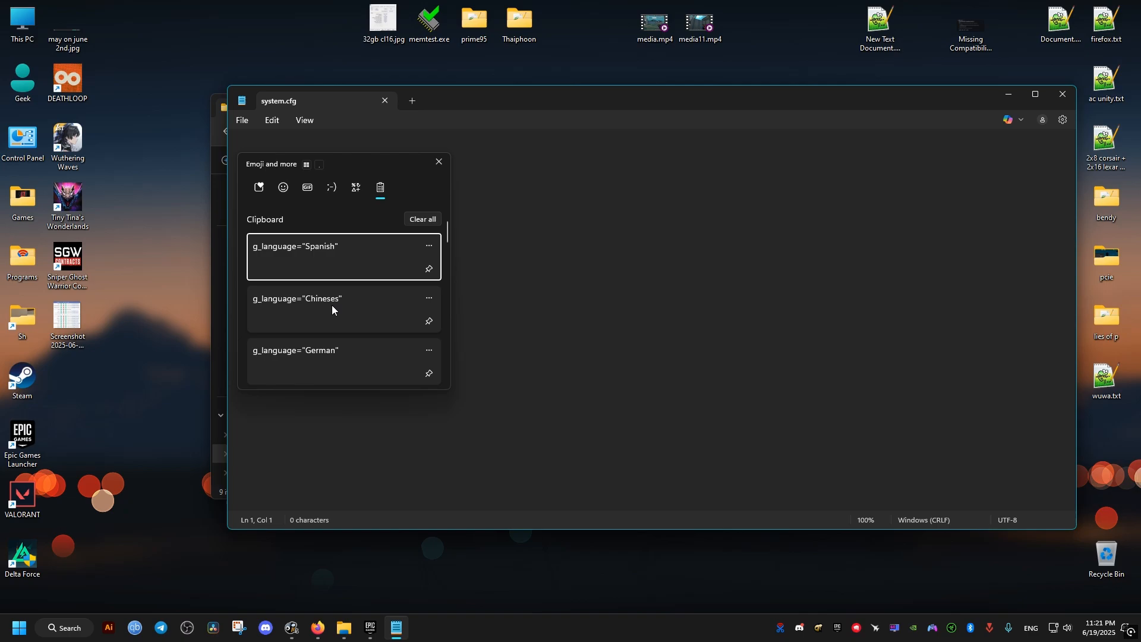
left_click(327, 255)
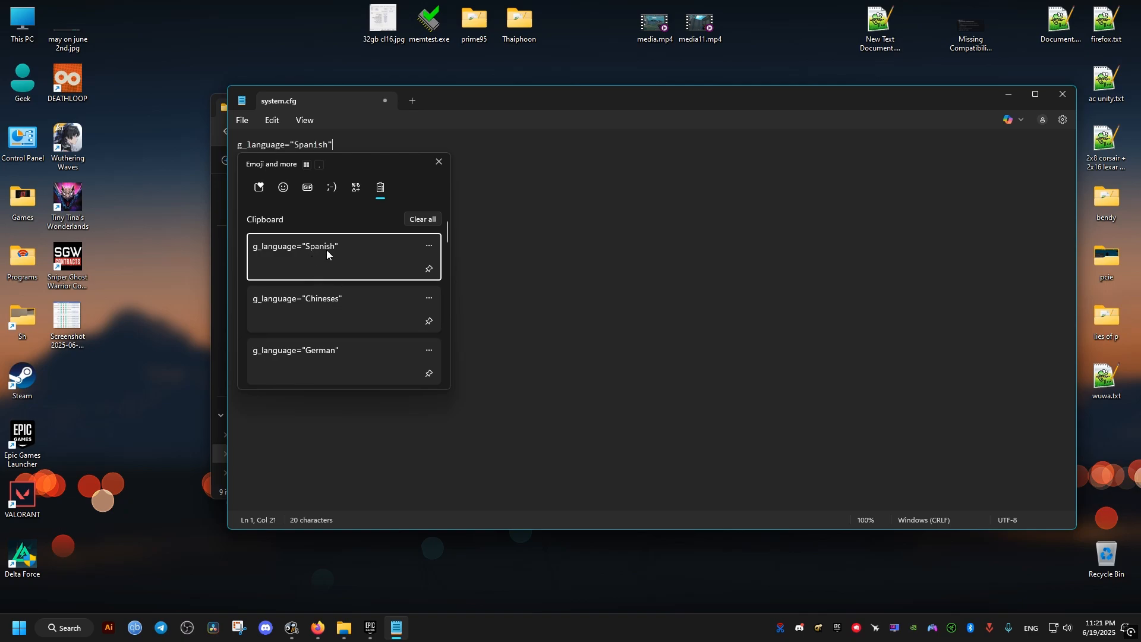
left_click(242, 120)
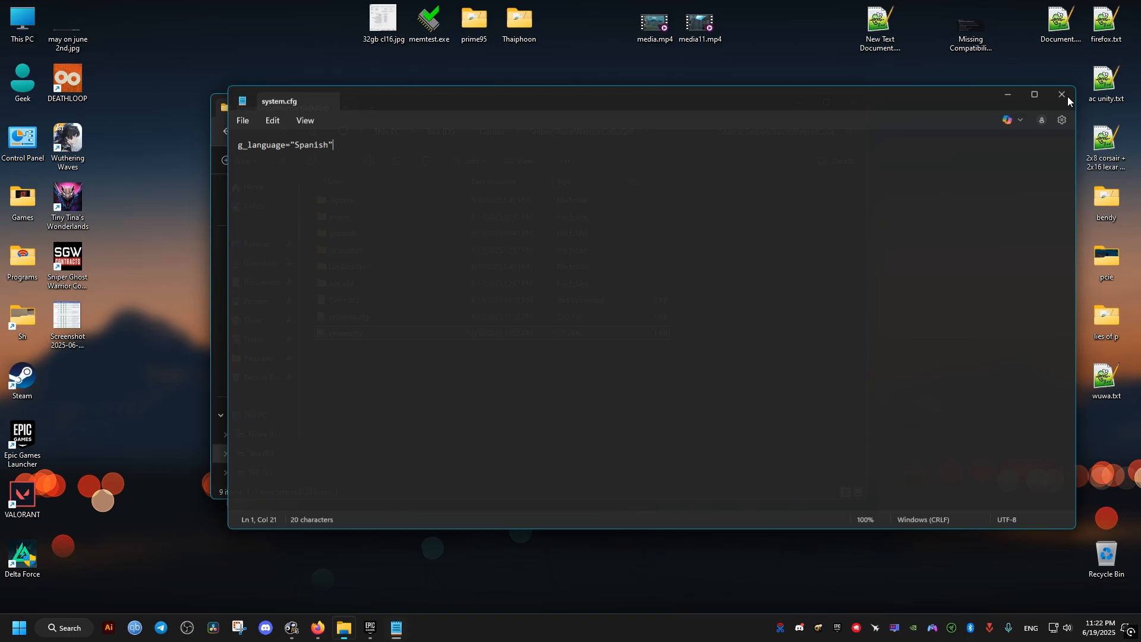
left_click(1060, 95)
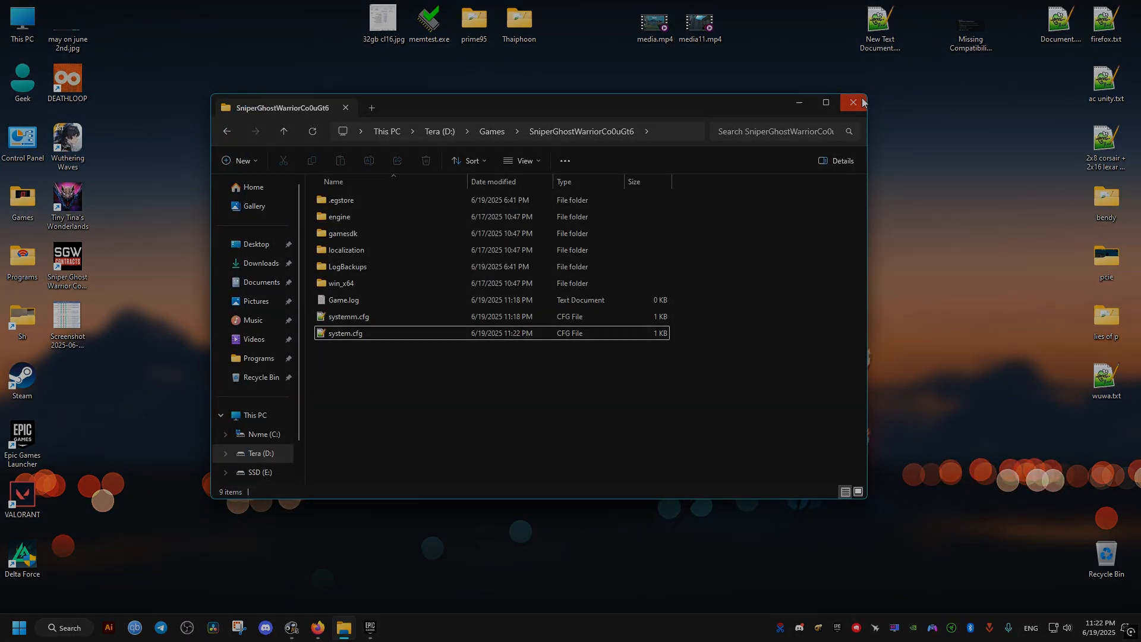